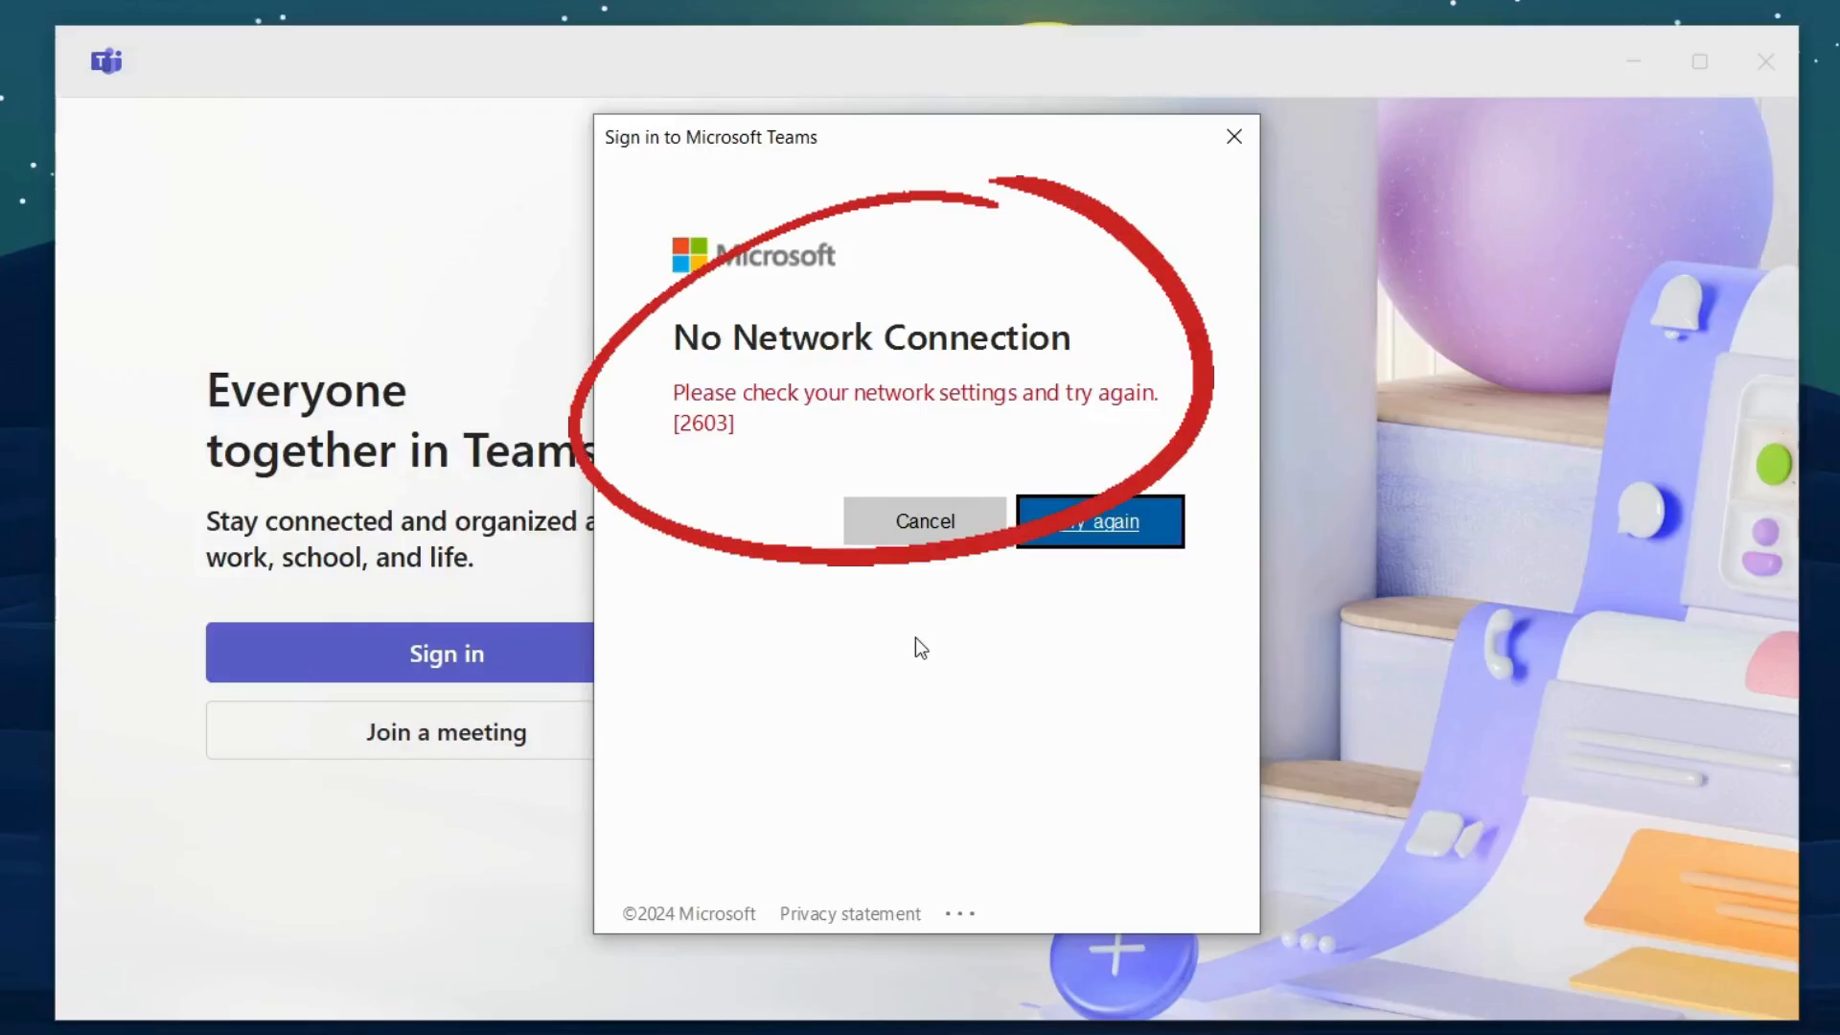
pyautogui.moveTo(1123, 536)
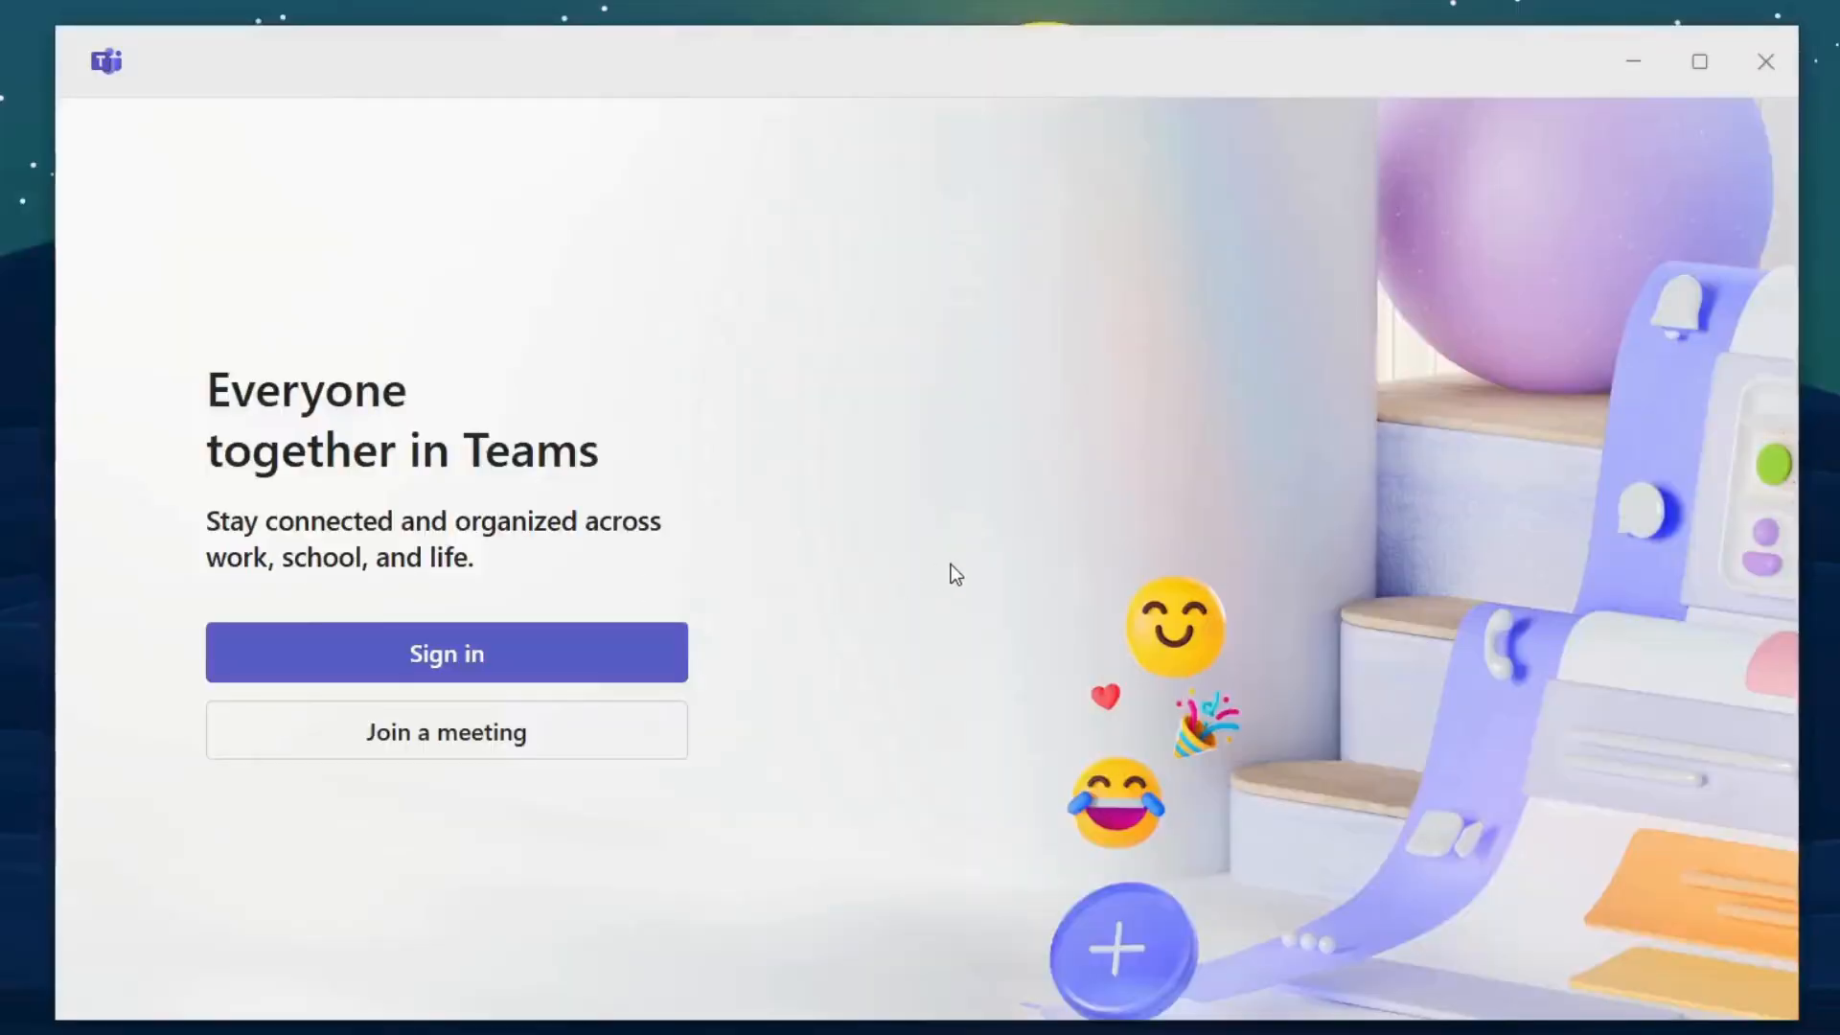
# - Retry Teams sign-in, then enter RunDll32.exe InetCpl.cpl,ResetIEtoDefaults in an administrator Command Prompt
pyautogui.click(445, 653)
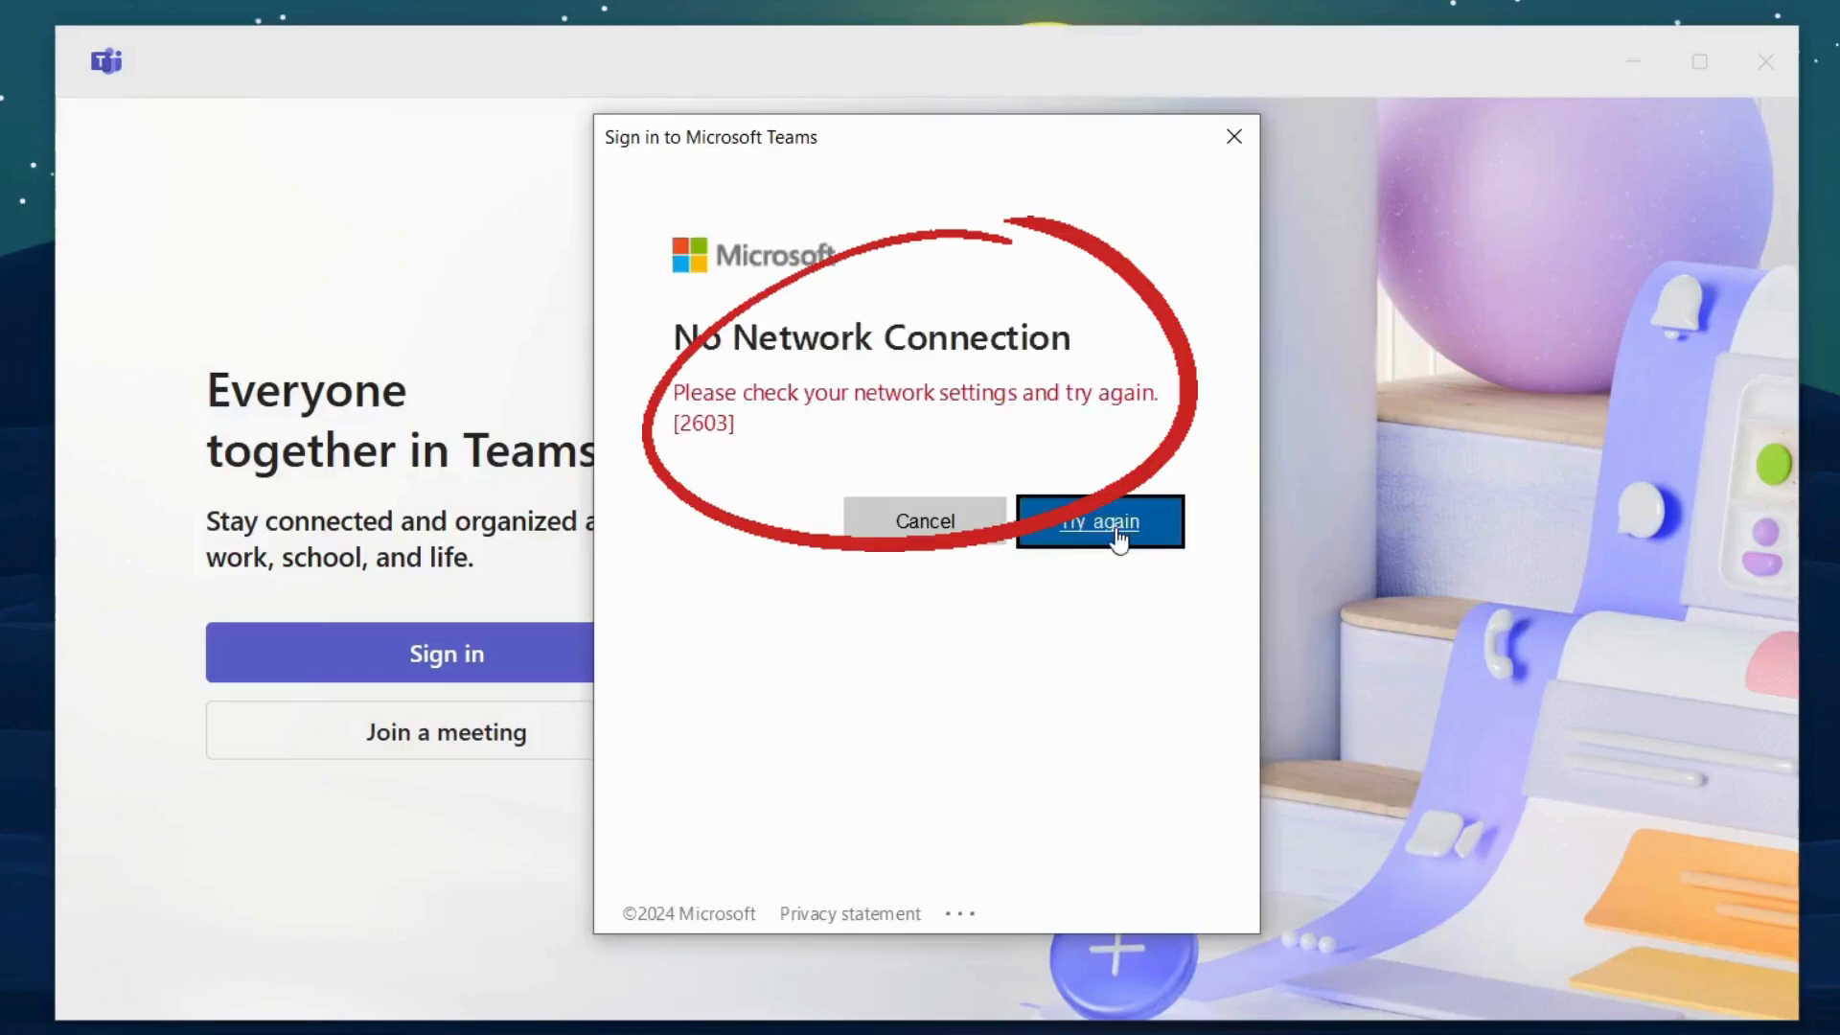
pyautogui.moveTo(1083, 548)
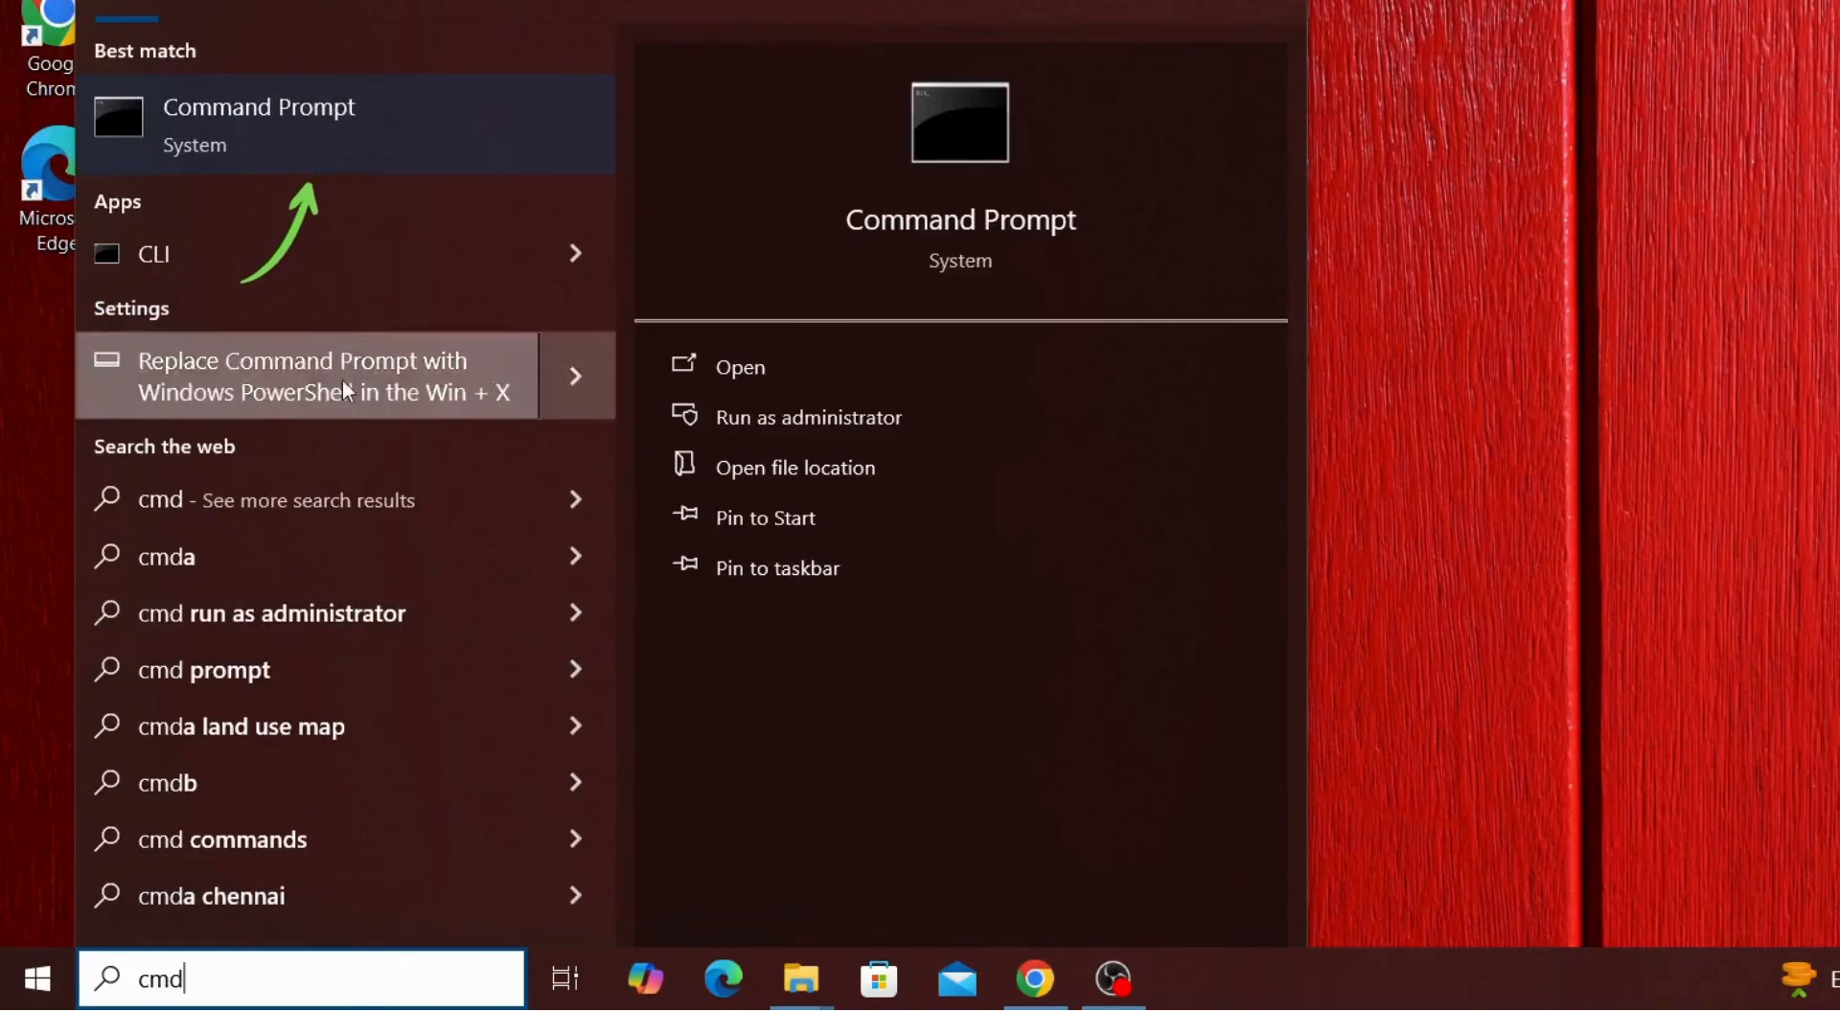
pyautogui.click(809, 417)
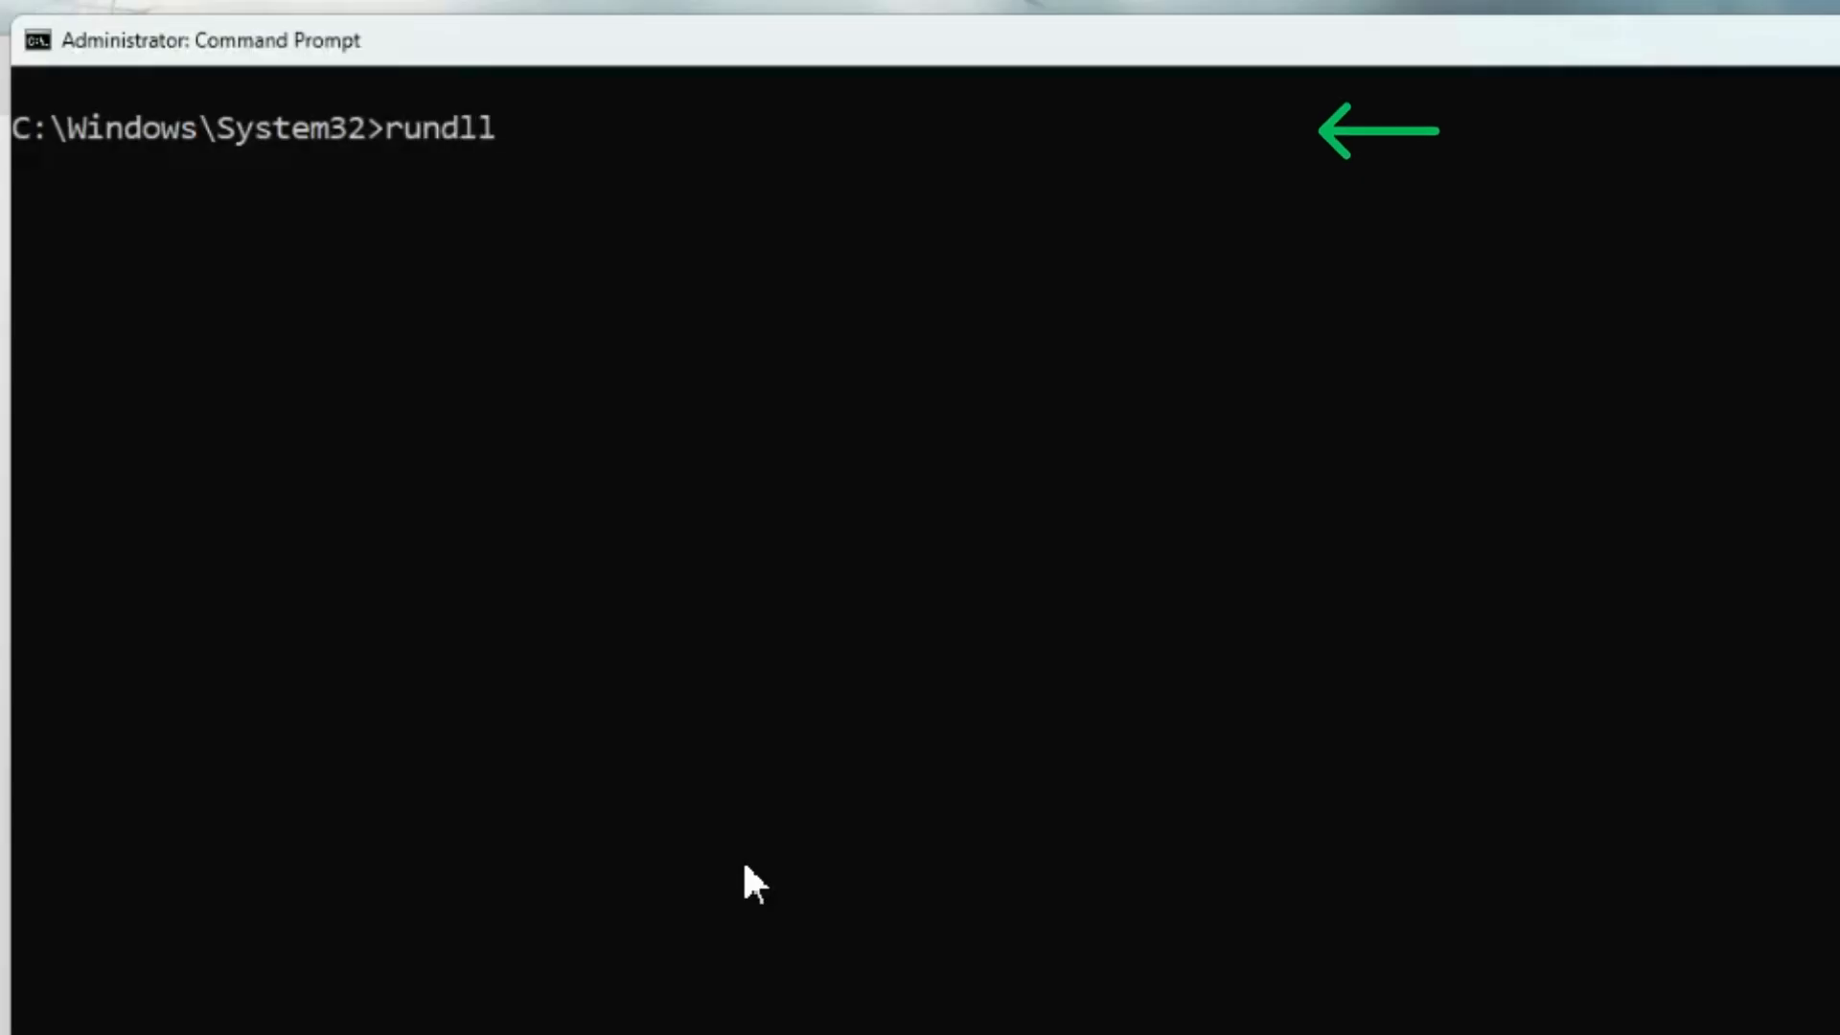
pyautogui.write('32.exe')
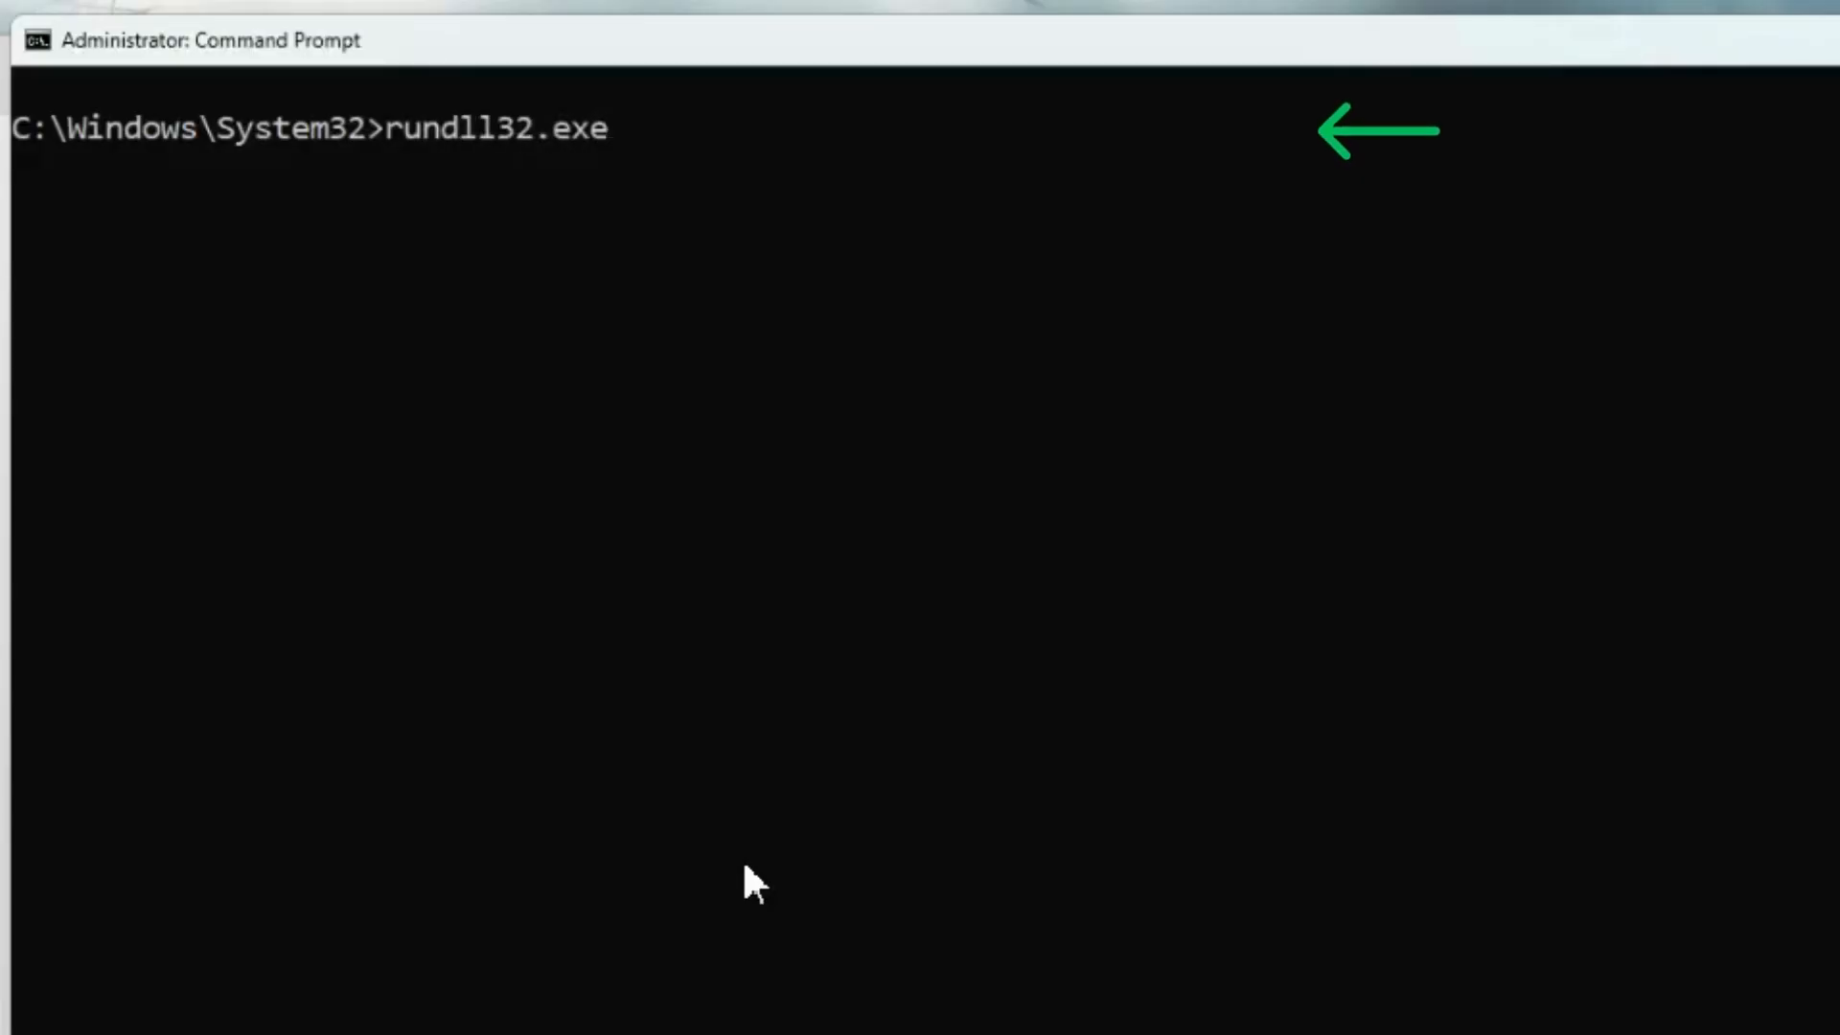
pyautogui.write('Inetcp')
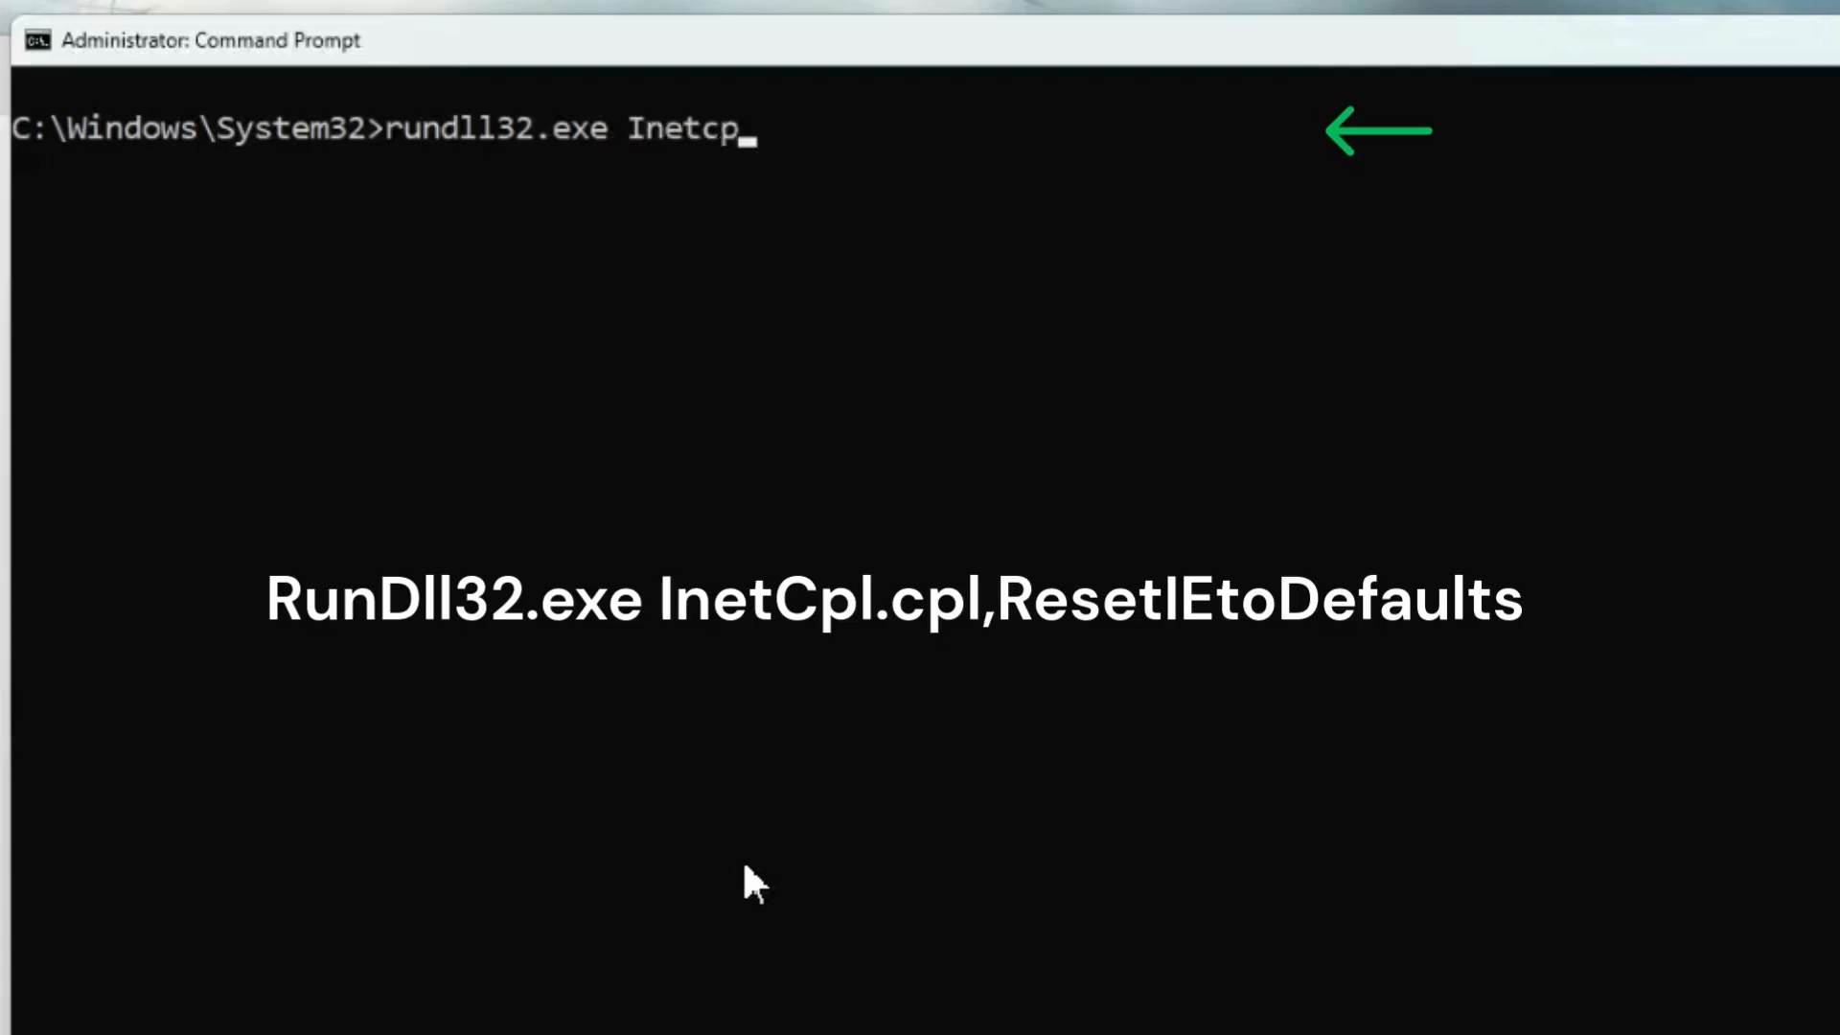
pyautogui.write('l.cpl')
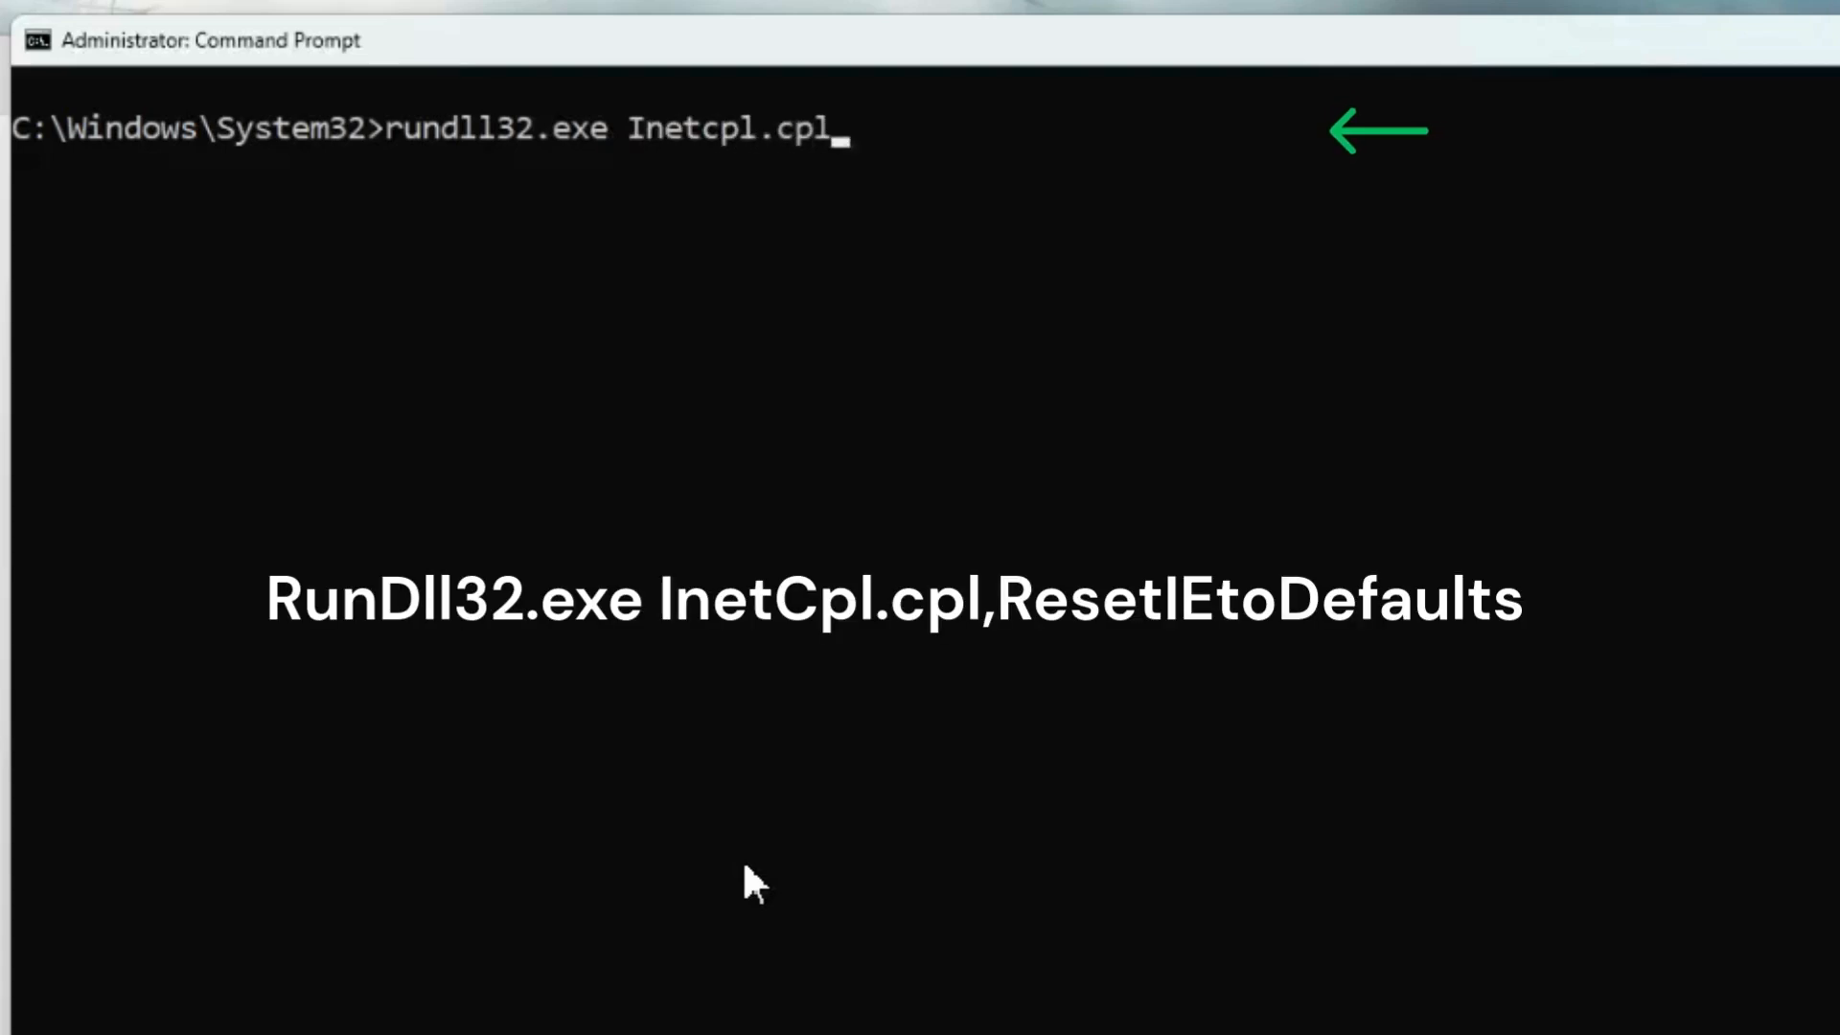
pyautogui.write(',ResetIEtoDefaults')
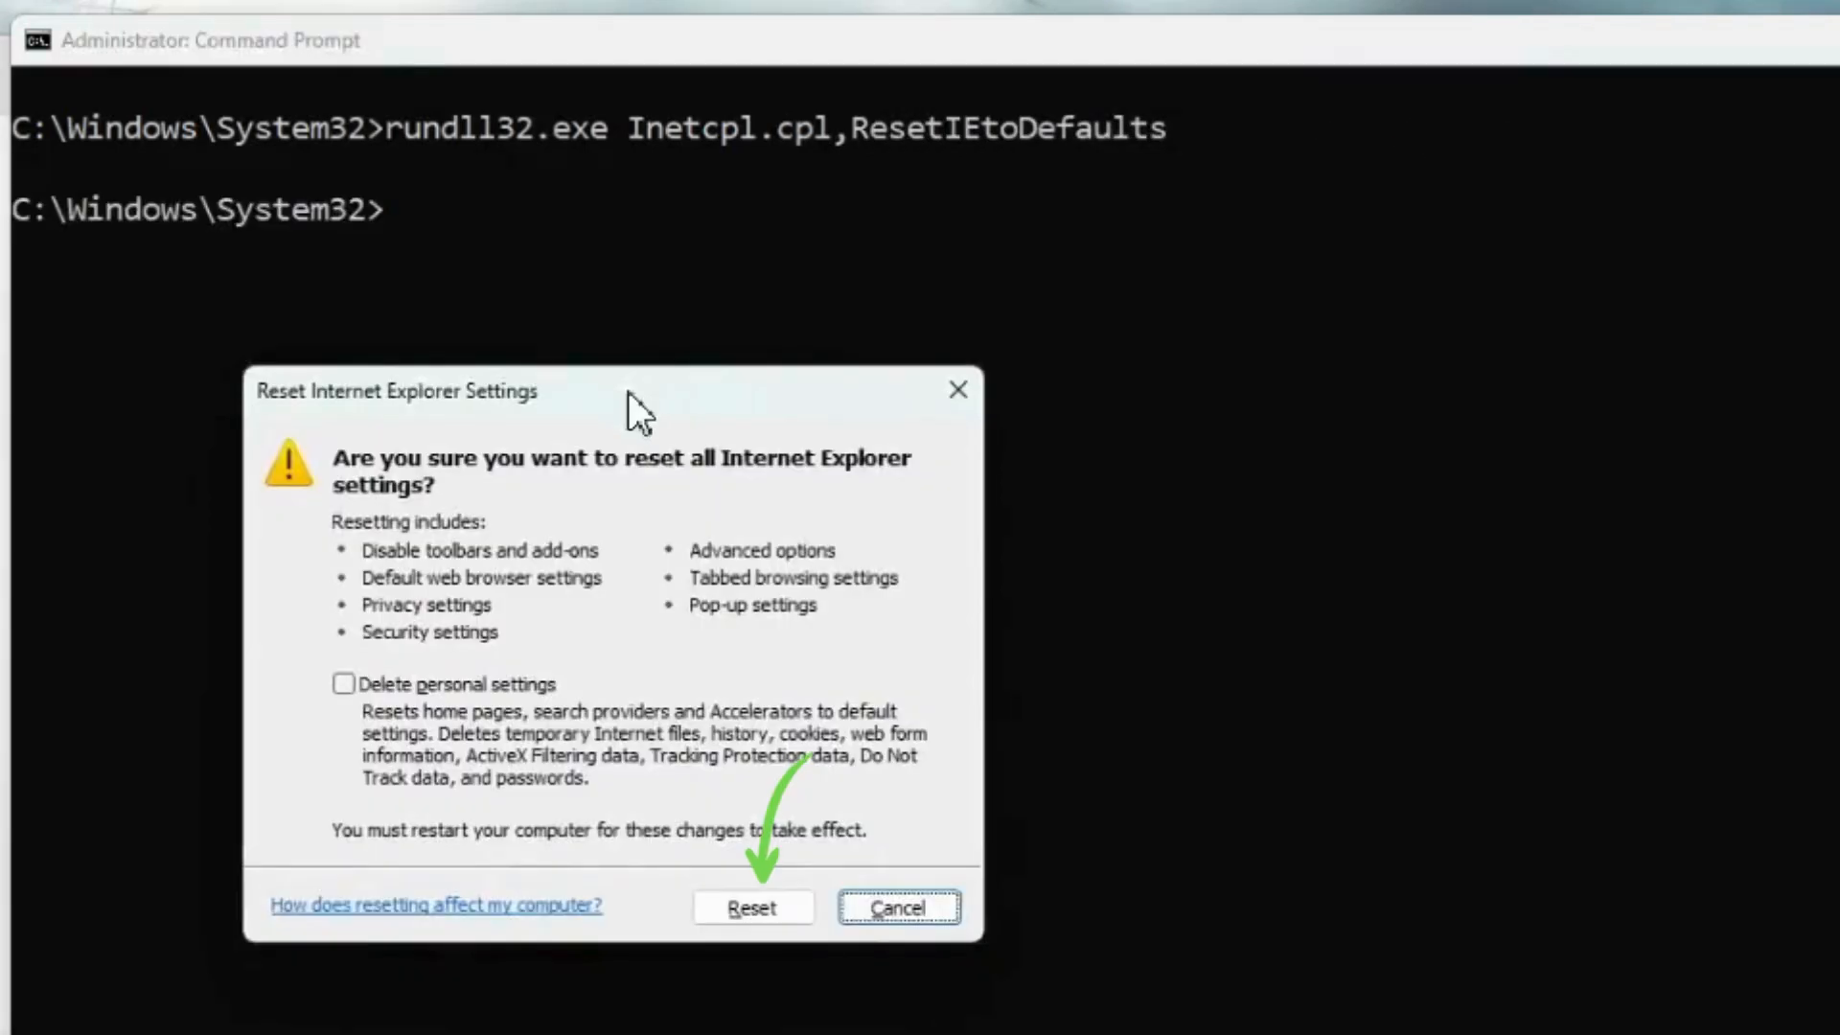
pyautogui.moveTo(752, 907)
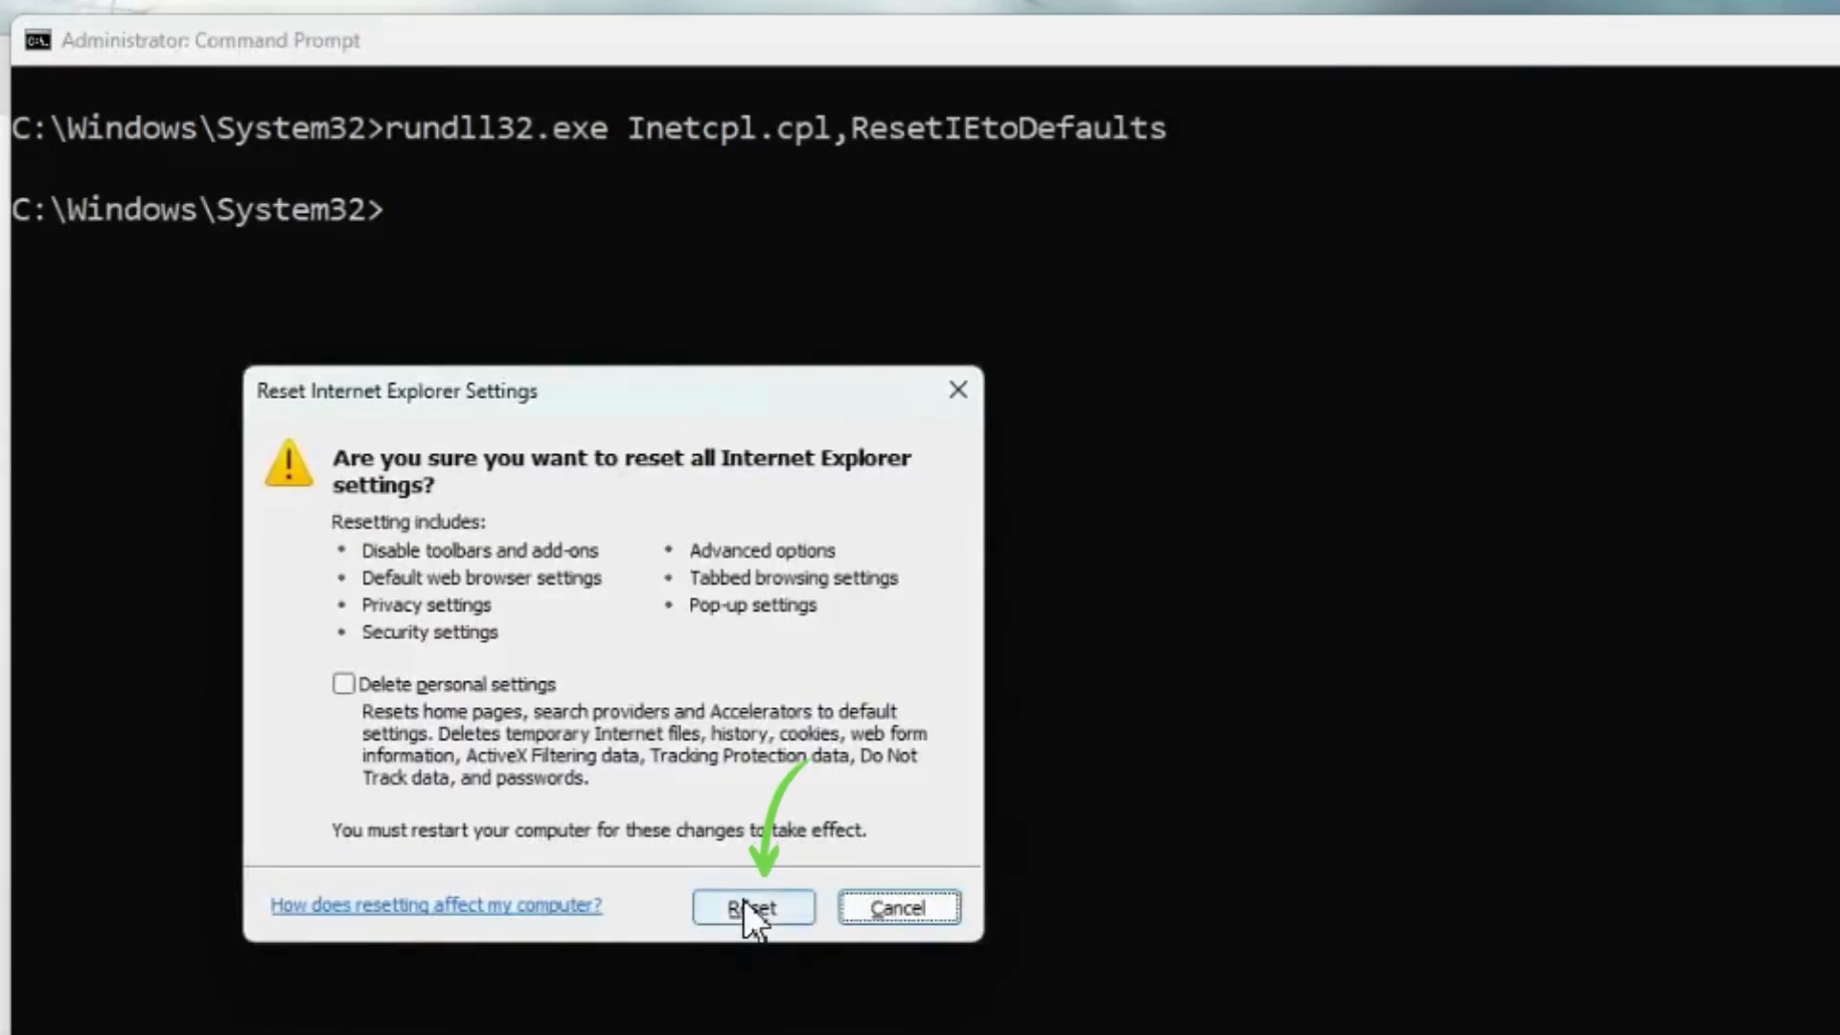
# - Confirm Reset in the Reset Internet Explorer Settings dialog and close the completed summary
pyautogui.click(752, 908)
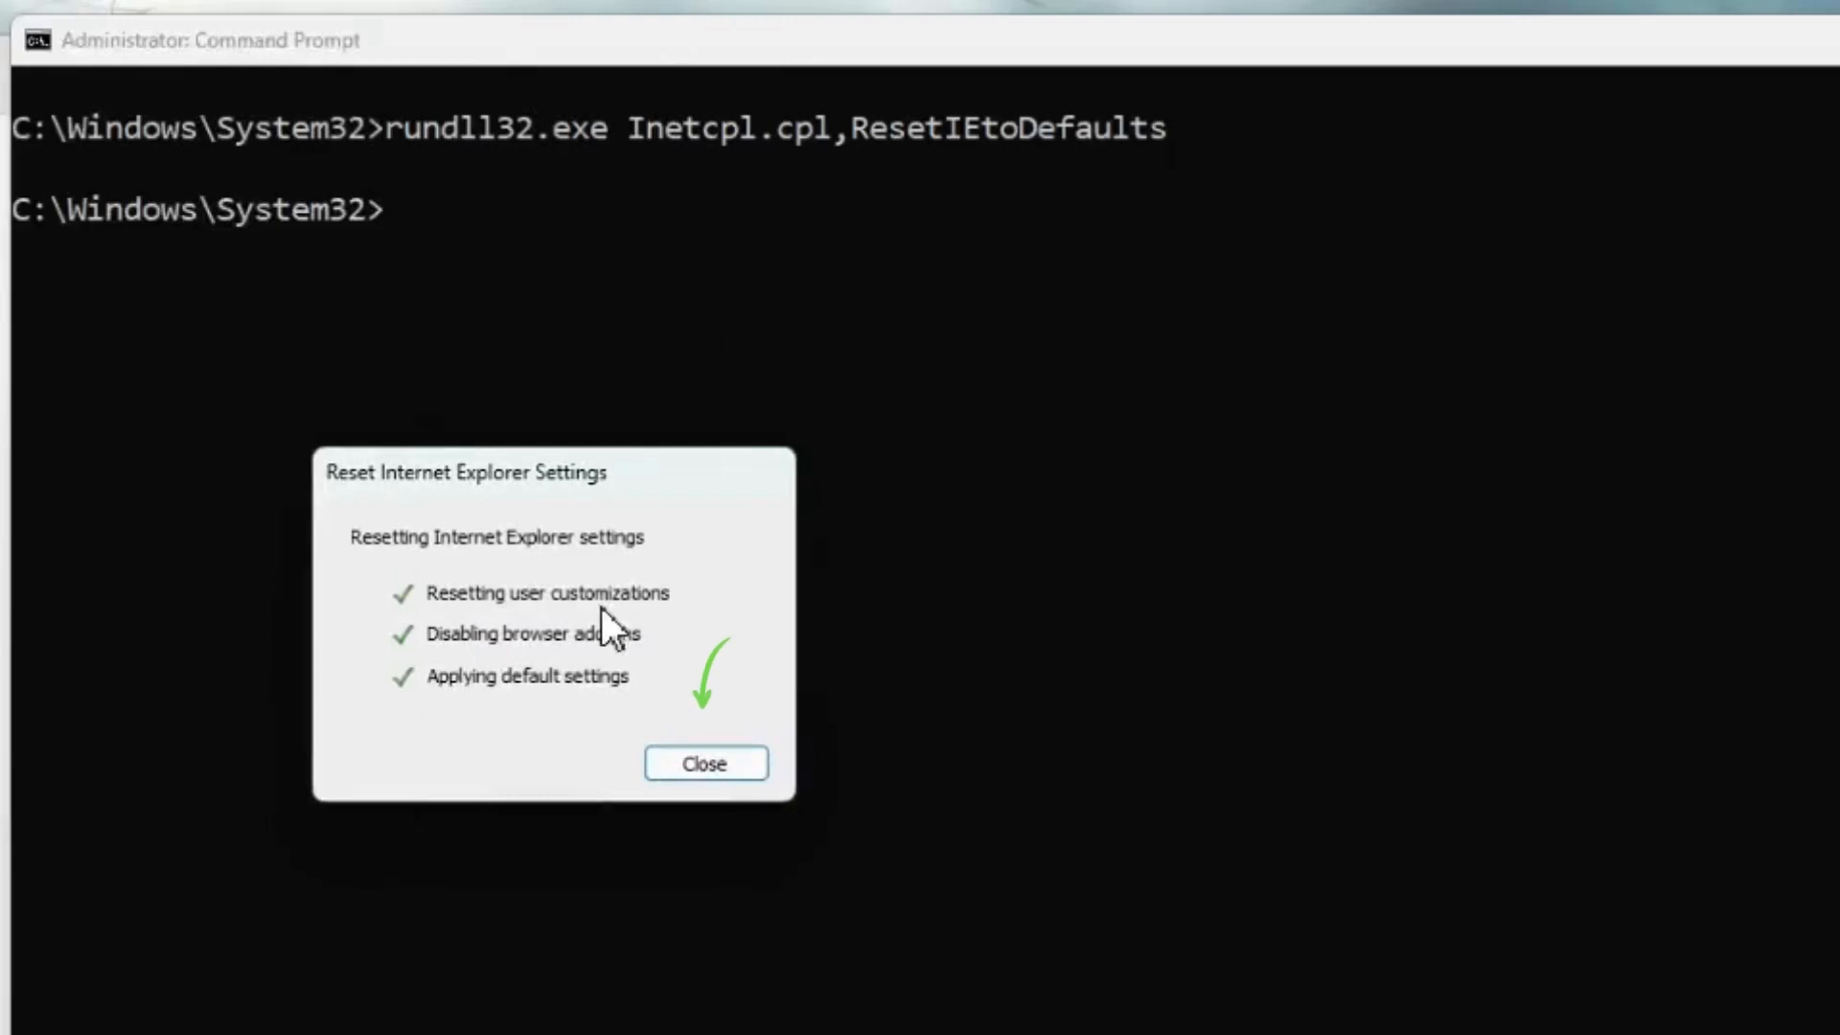
pyautogui.click(705, 763)
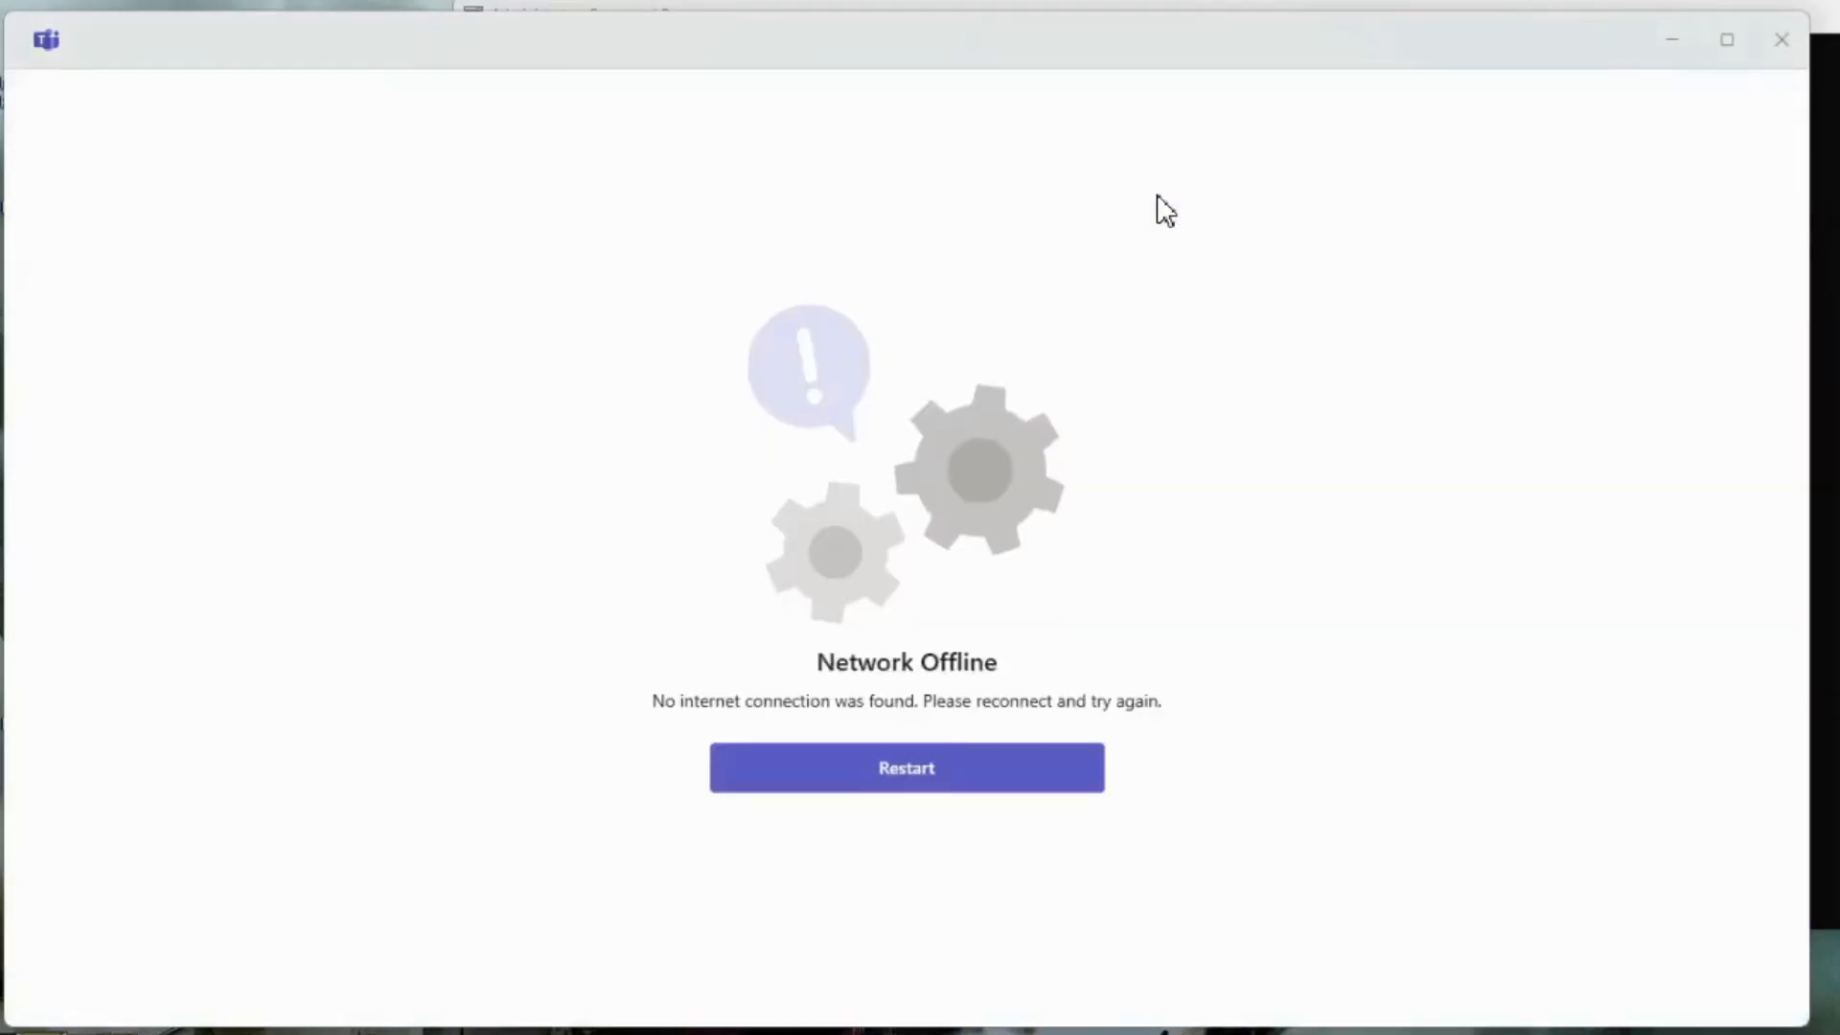
# - Restart Teams from the Network Offline screen and start signing in
pyautogui.click(904, 767)
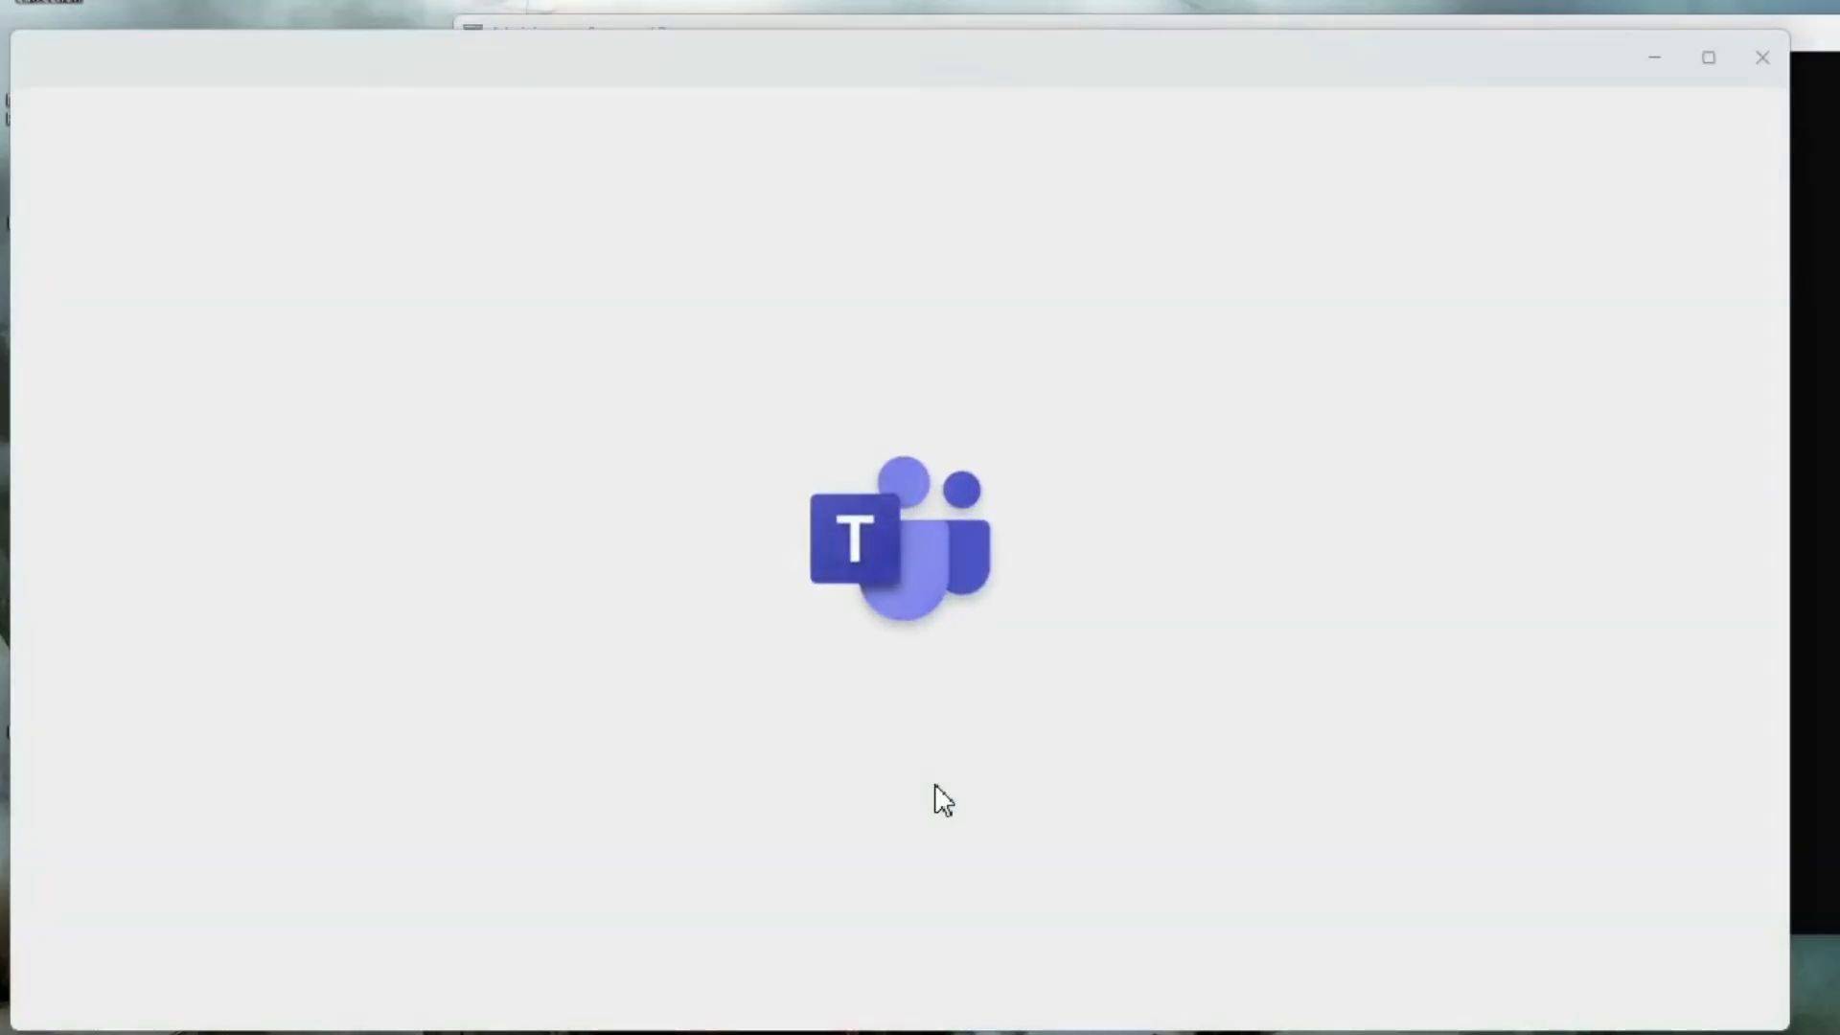
pyautogui.click(448, 634)
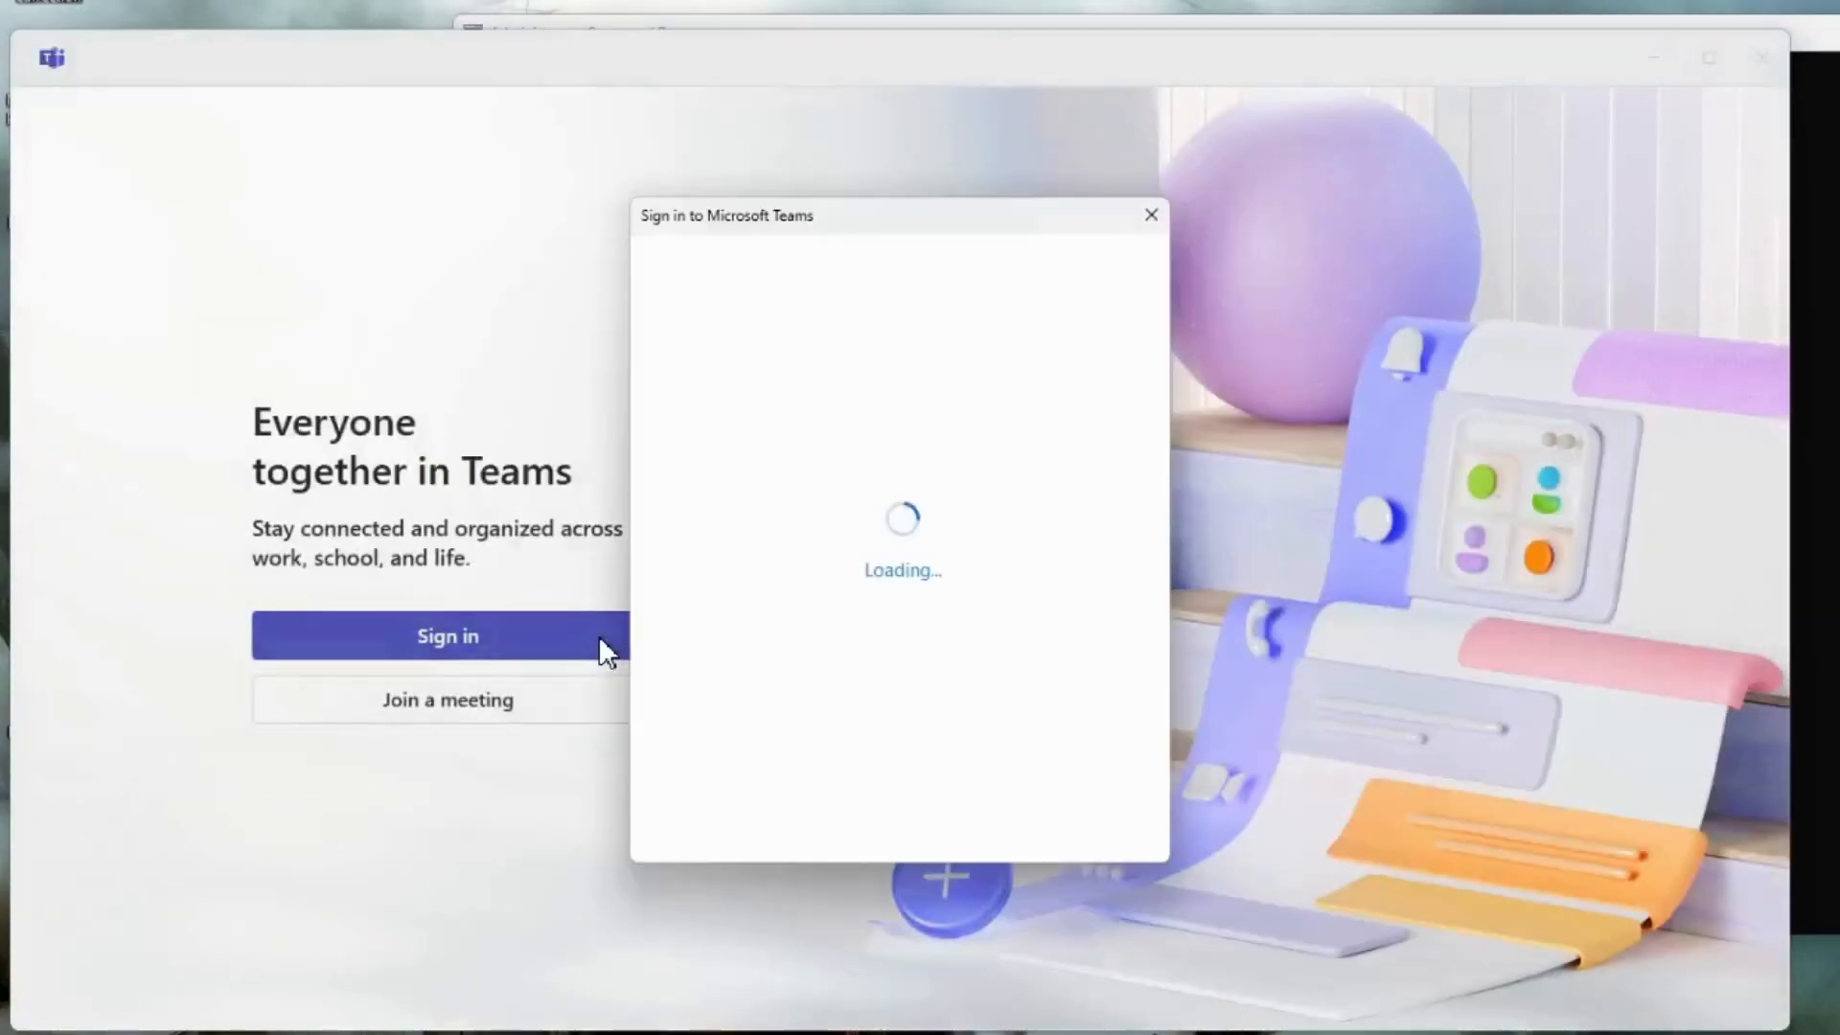